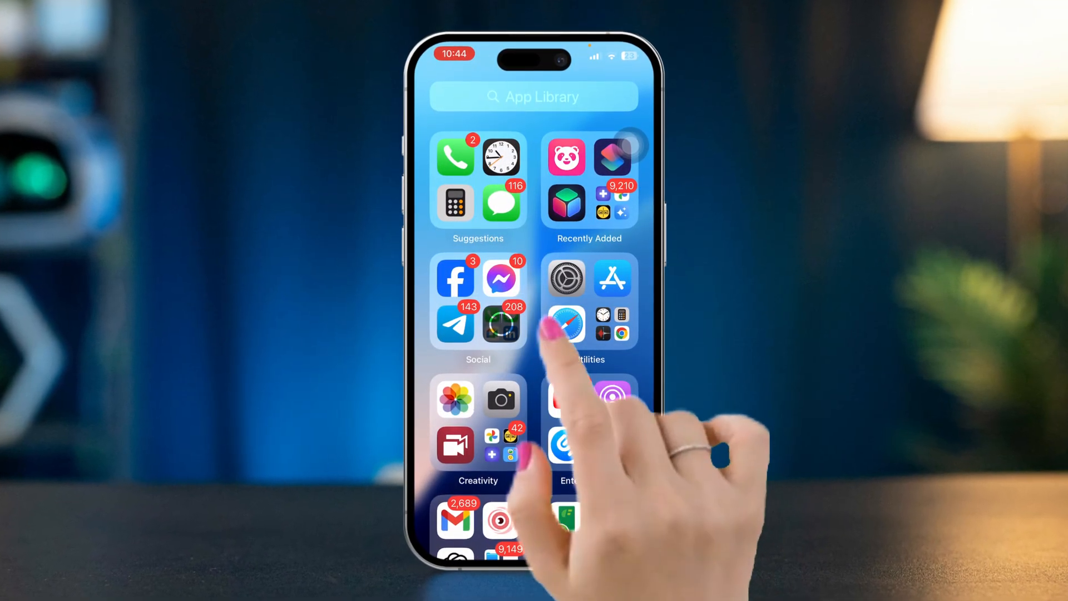
Step: Turn on 'Use on this iPhone' for iCloud Calendar under Apple Account > iCloud
{"action": "left_click", "coordinate": [565, 278]}
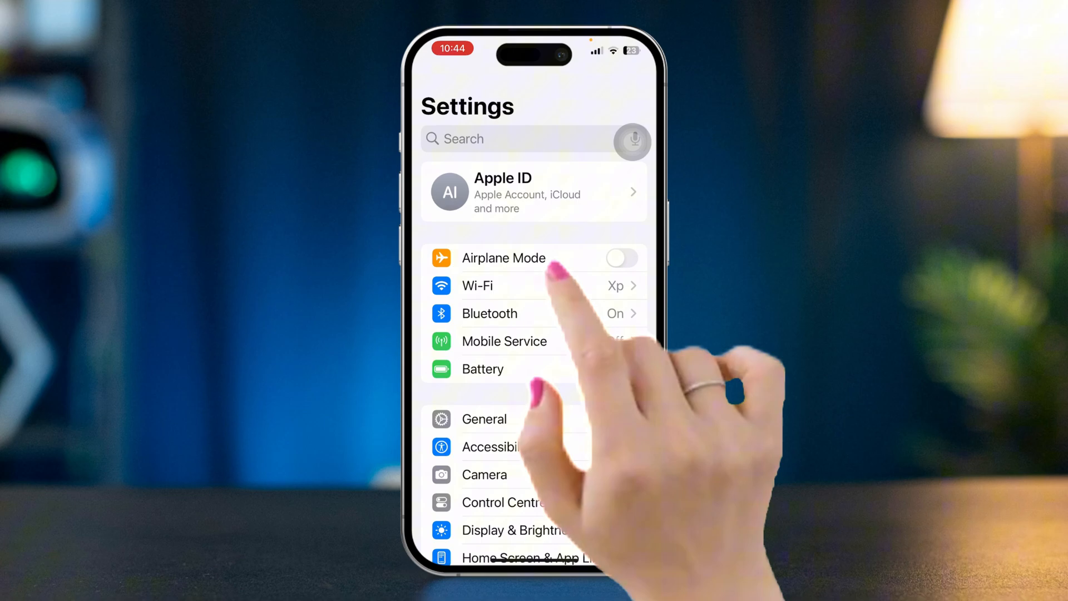
{"action": "left_click", "coordinate": [533, 192]}
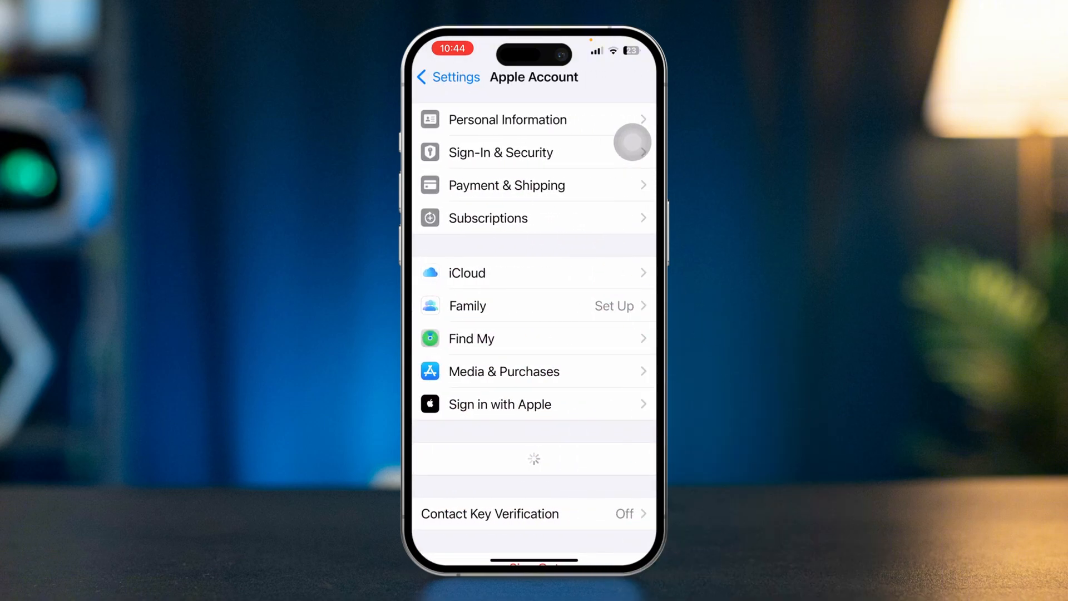
{"action": "left_click", "coordinate": [467, 273]}
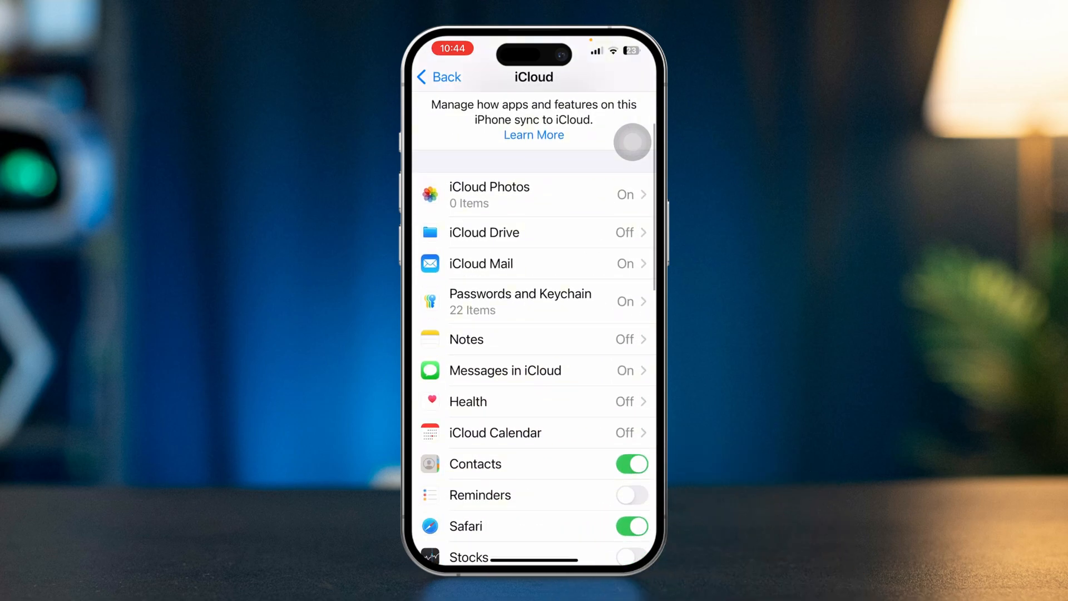
{"action": "left_click", "coordinate": [495, 432]}
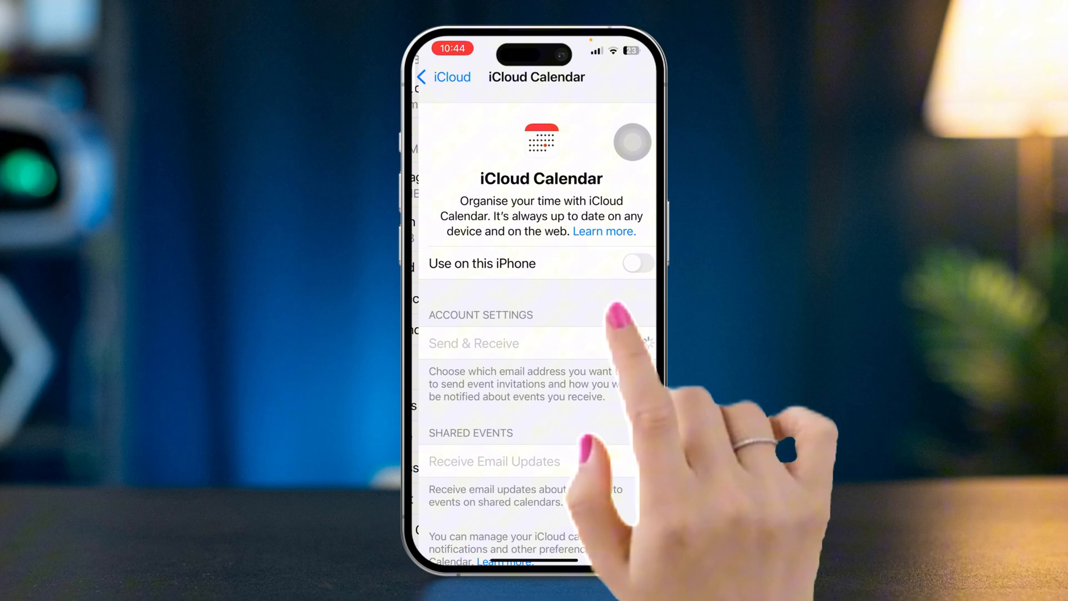
{"action": "left_click", "coordinate": [634, 263]}
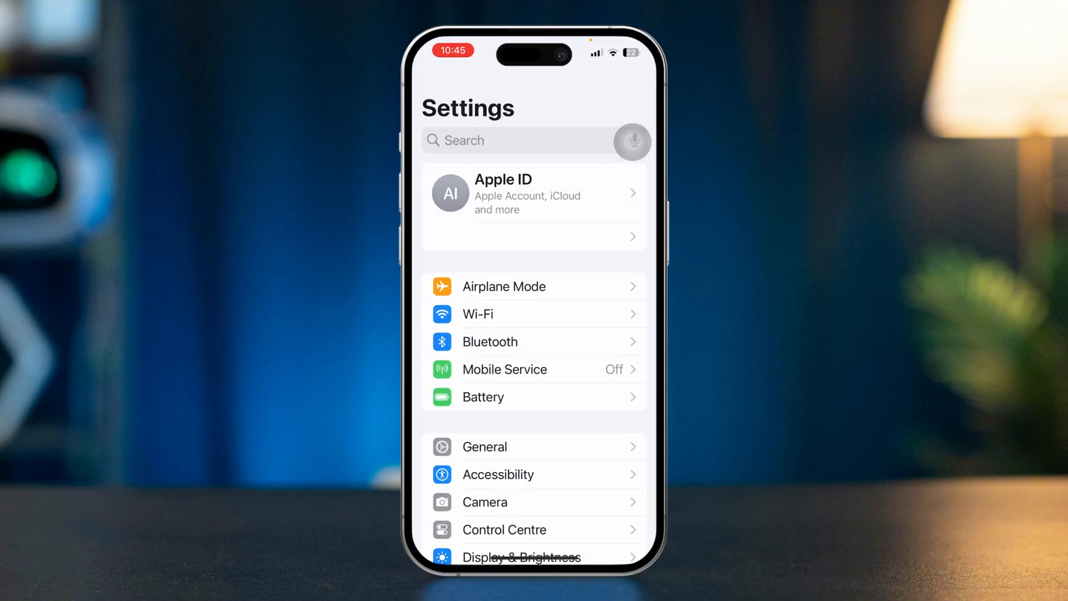
Step: Reach the Calendar app's accounts list via Apps > Calendar, showing iCloud, Outlook and two Gmail accounts
{"action": "scroll", "scroll_direction": "down", "scroll_amount": 3}
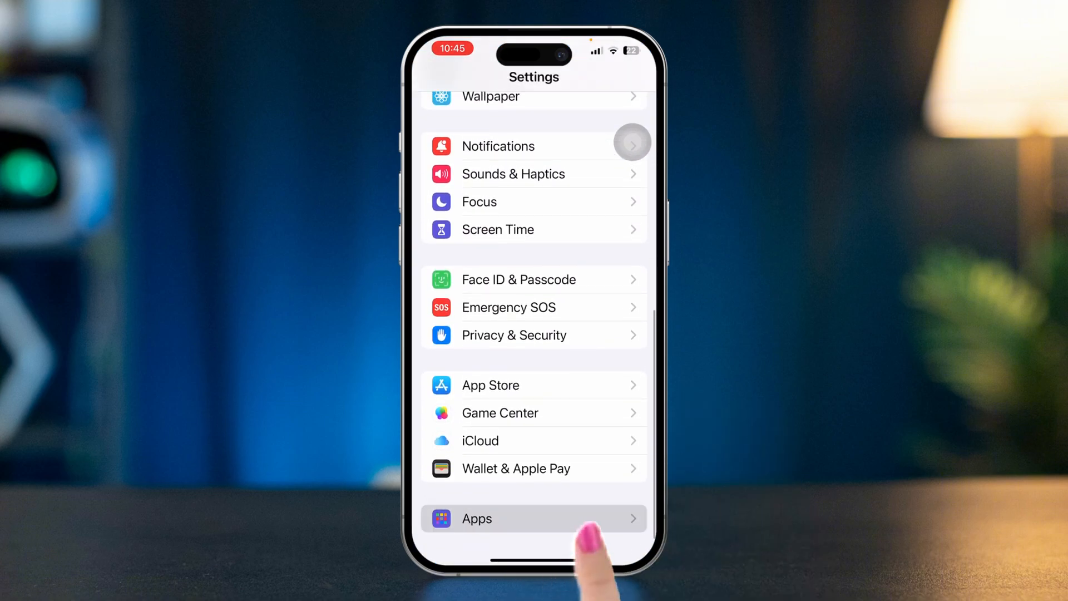
{"action": "left_click", "coordinate": [477, 518]}
{"action": "type", "text": "Ca"}
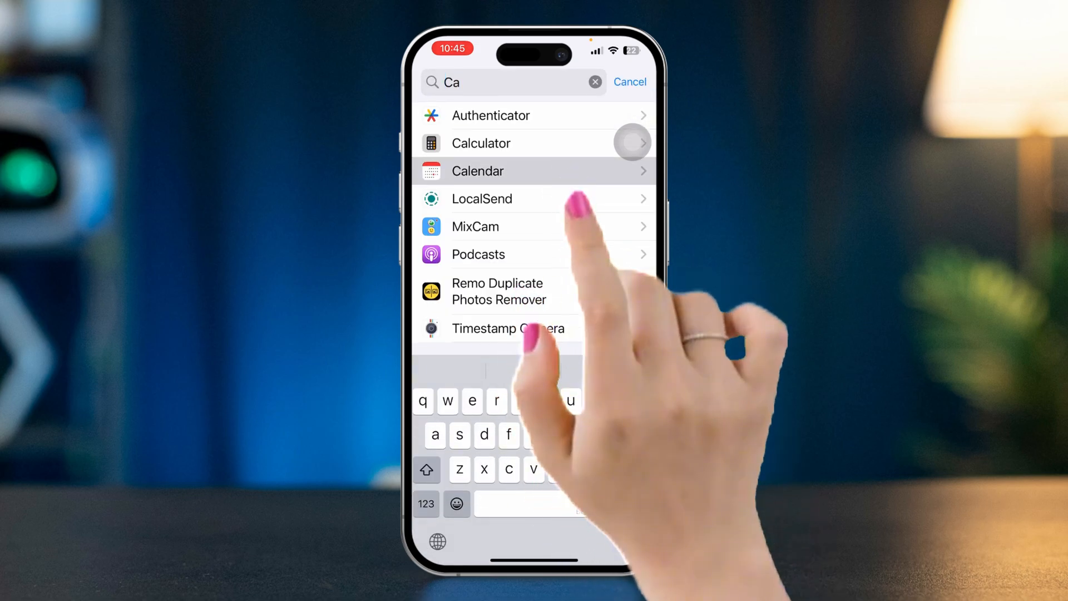
{"action": "left_click", "coordinate": [477, 171]}
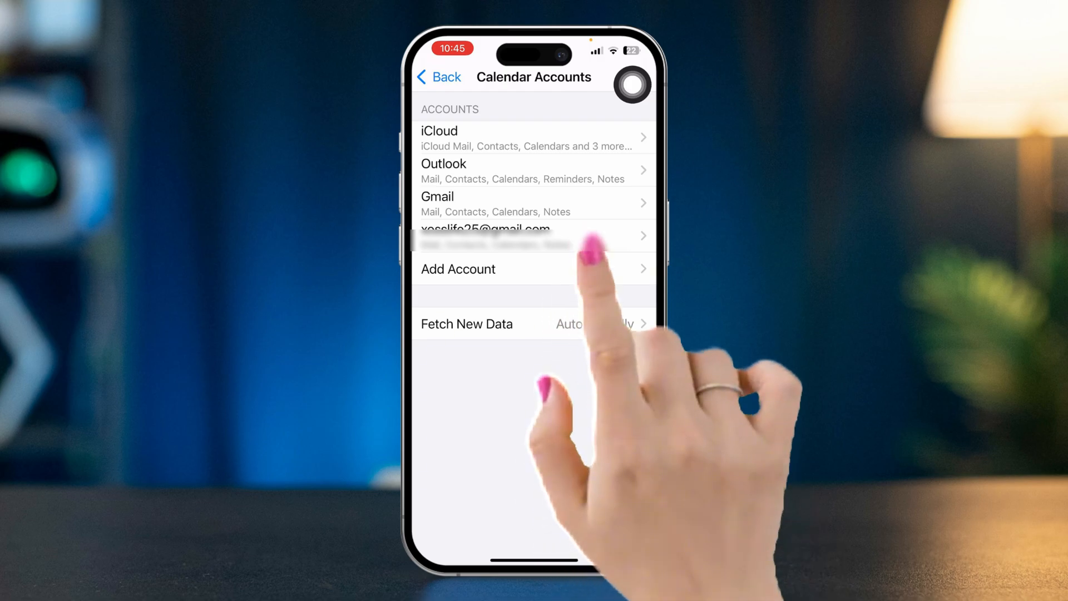
Step: Turn the second Gmail account's Calendars off, delete them from the iPhone, then switch them back on
{"action": "left_click", "coordinate": [485, 234]}
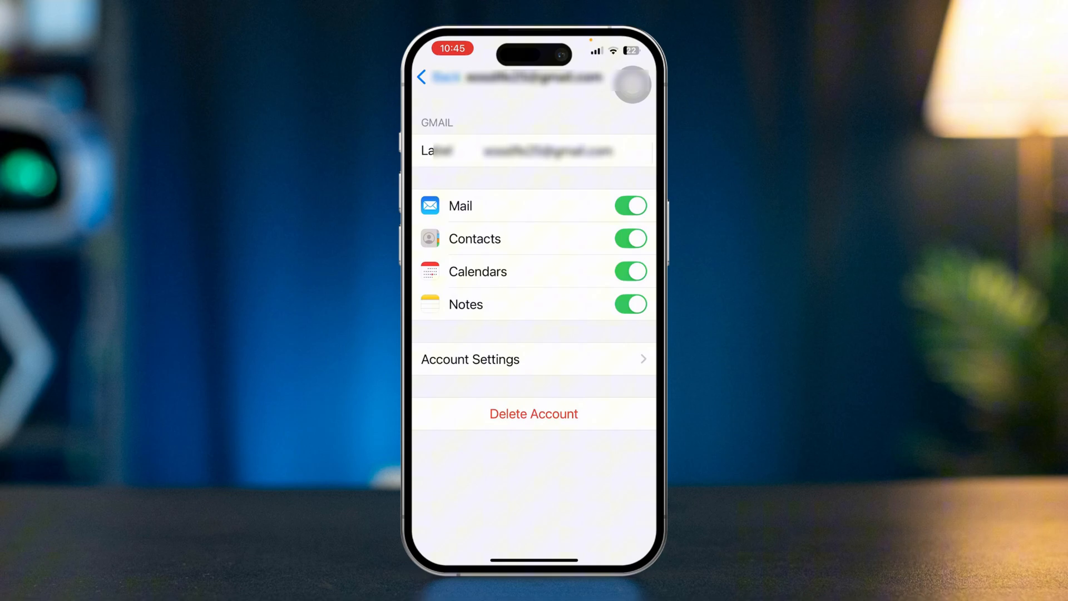
{"action": "mouse_move", "coordinate": [647, 531]}
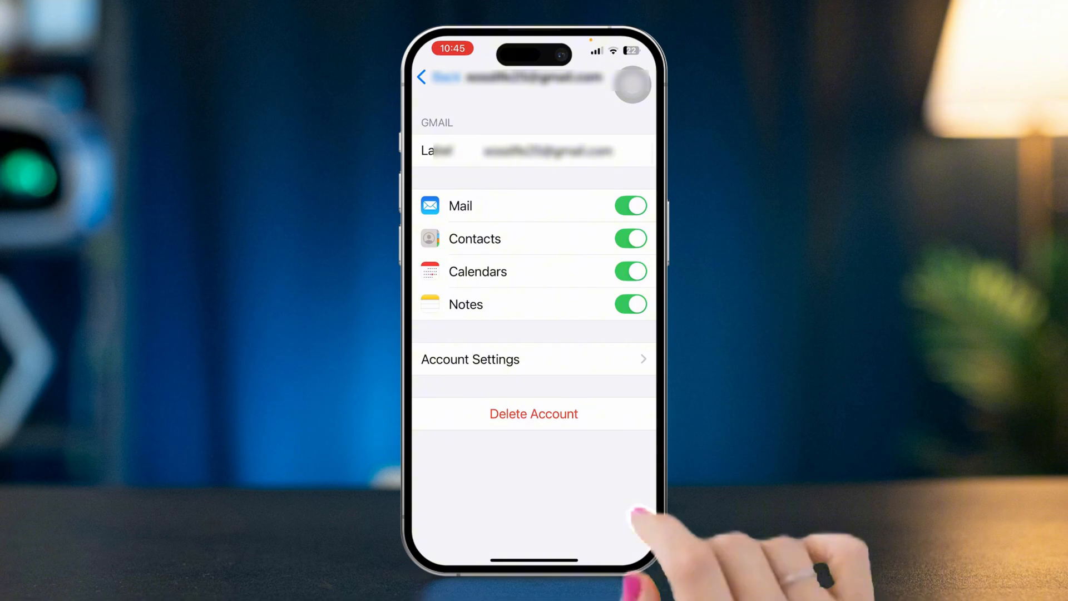
{"action": "left_click", "coordinate": [629, 271]}
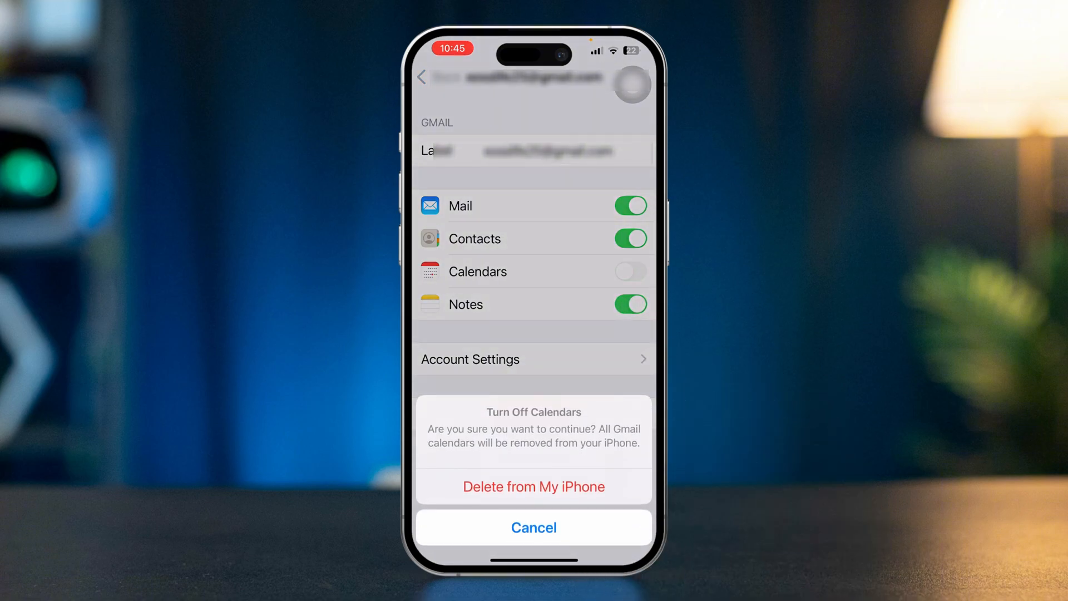
{"action": "left_click", "coordinate": [533, 486]}
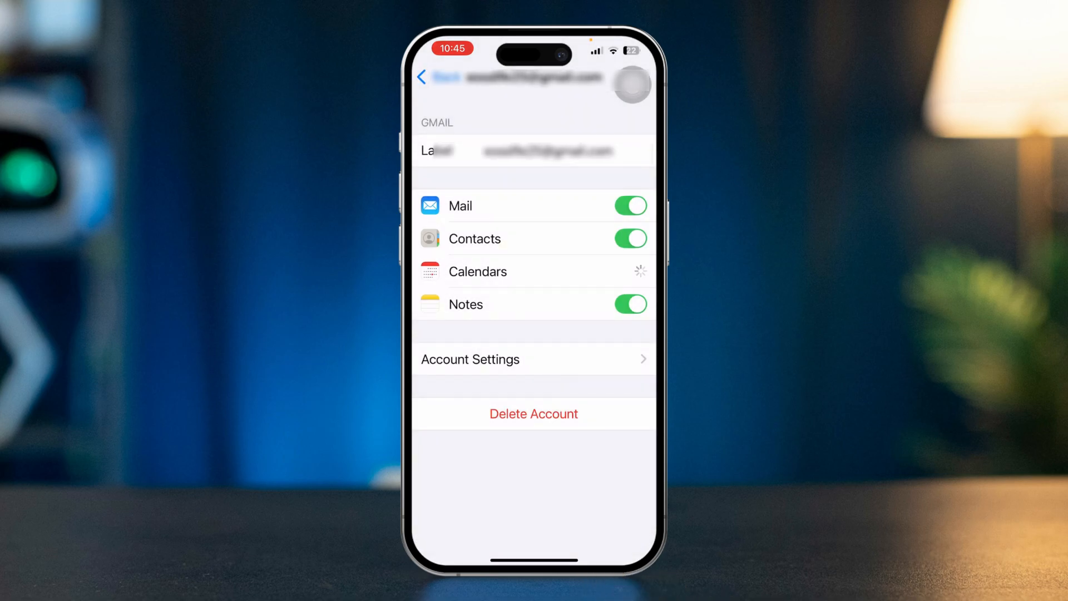
{"action": "left_click", "coordinate": [437, 76]}
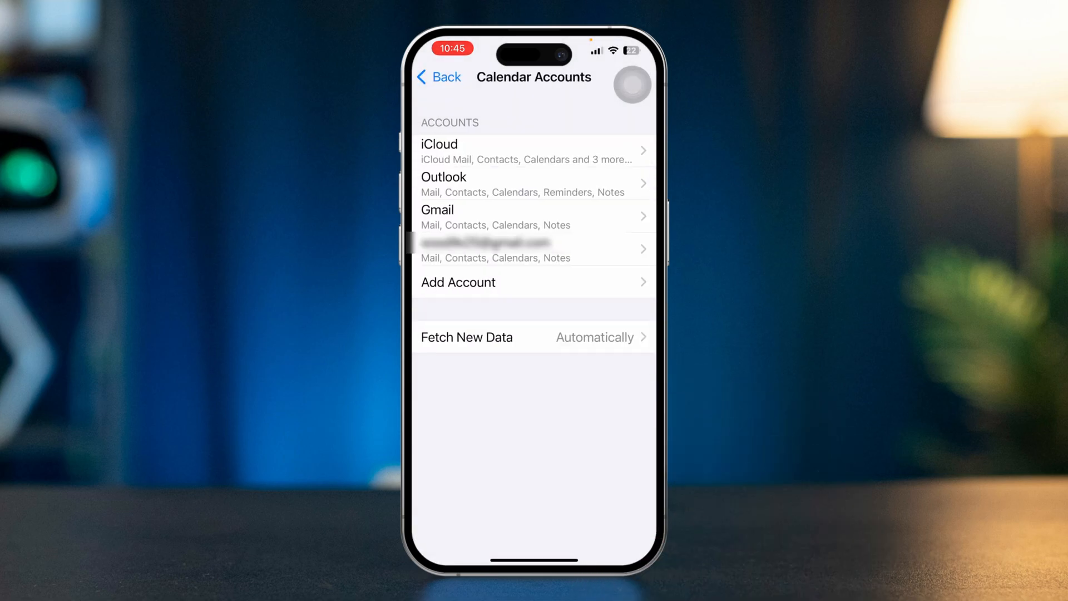
{"action": "left_click", "coordinate": [439, 76]}
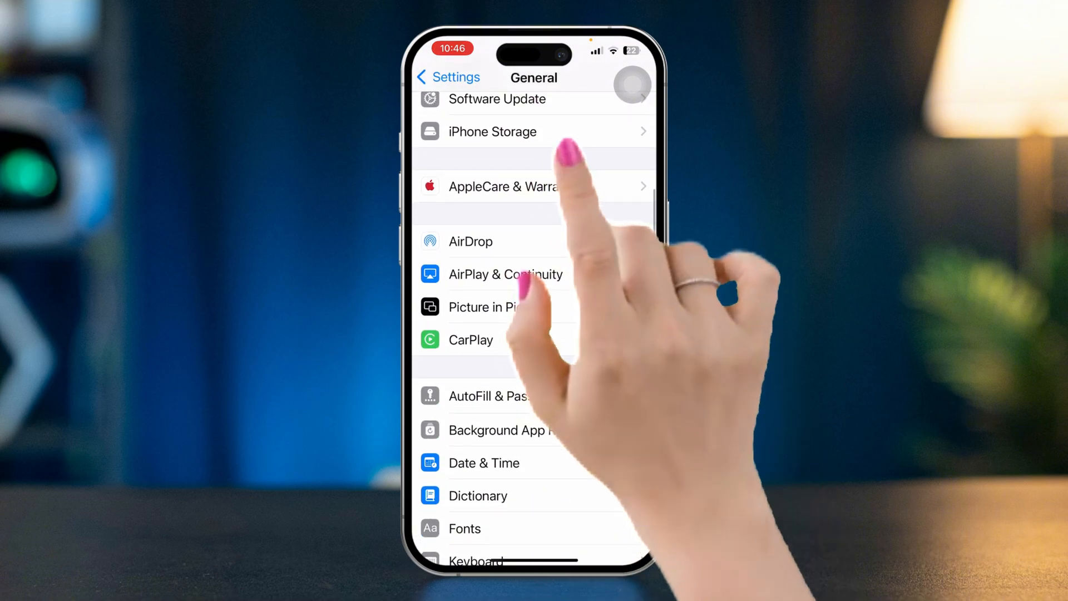
Step: Offload the Calendar app from iPhone Storage, keeping its documents and data
{"action": "left_click", "coordinate": [492, 130]}
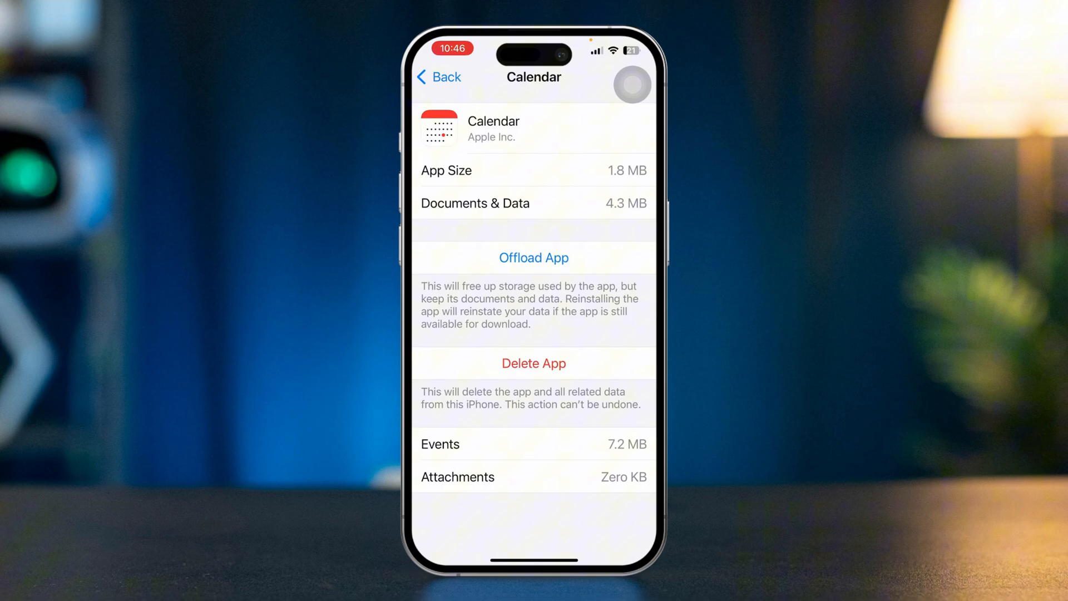
{"action": "left_click", "coordinate": [534, 257]}
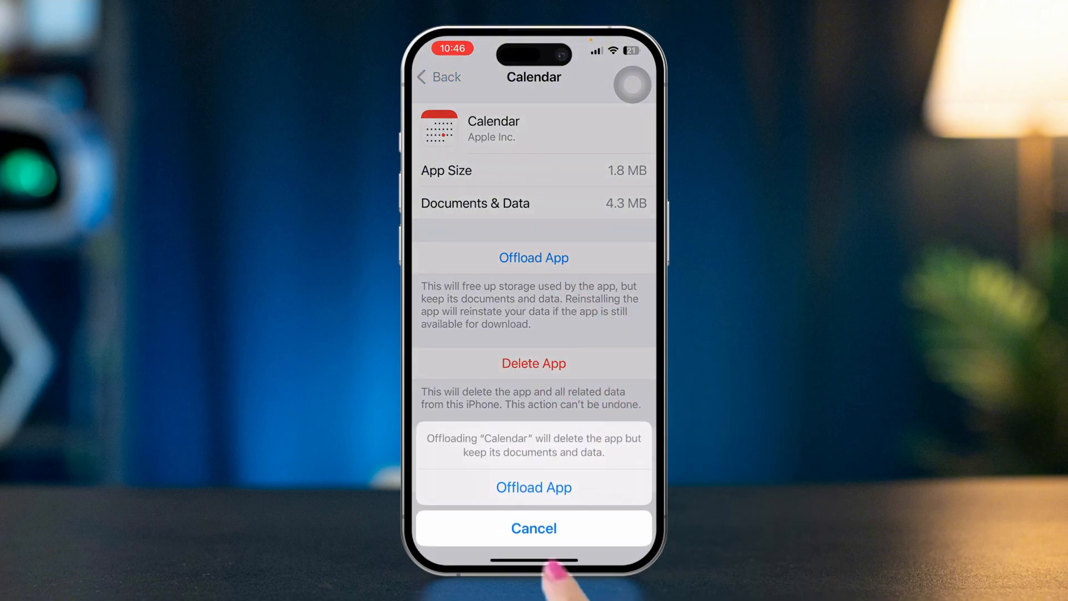
{"action": "left_click", "coordinate": [534, 487]}
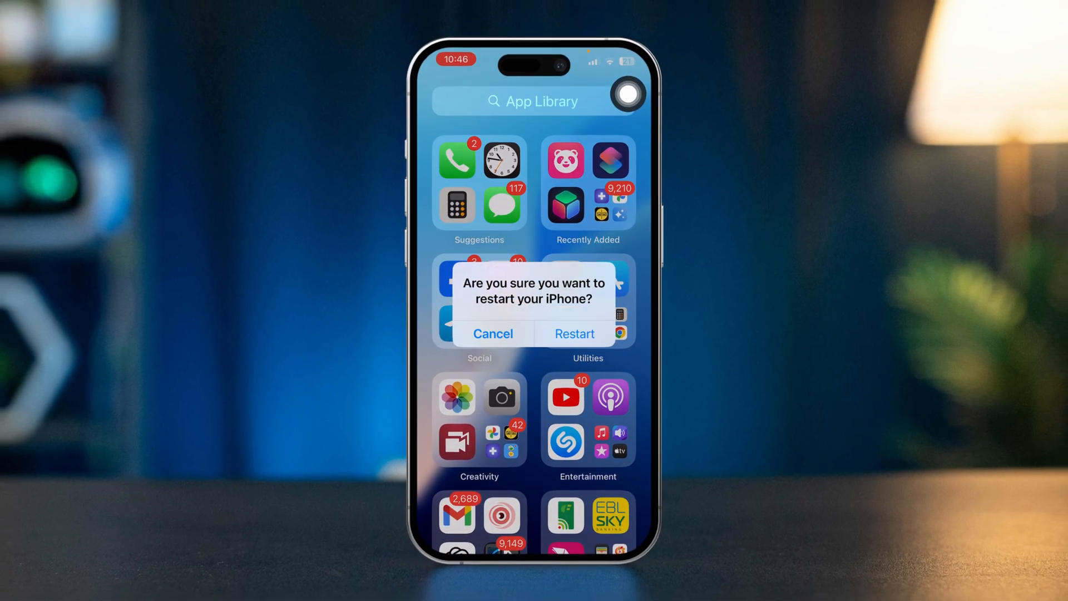
Step: Confirm the 'Restart your iPhone' alert so the phone restarts
{"action": "left_click", "coordinate": [493, 333]}
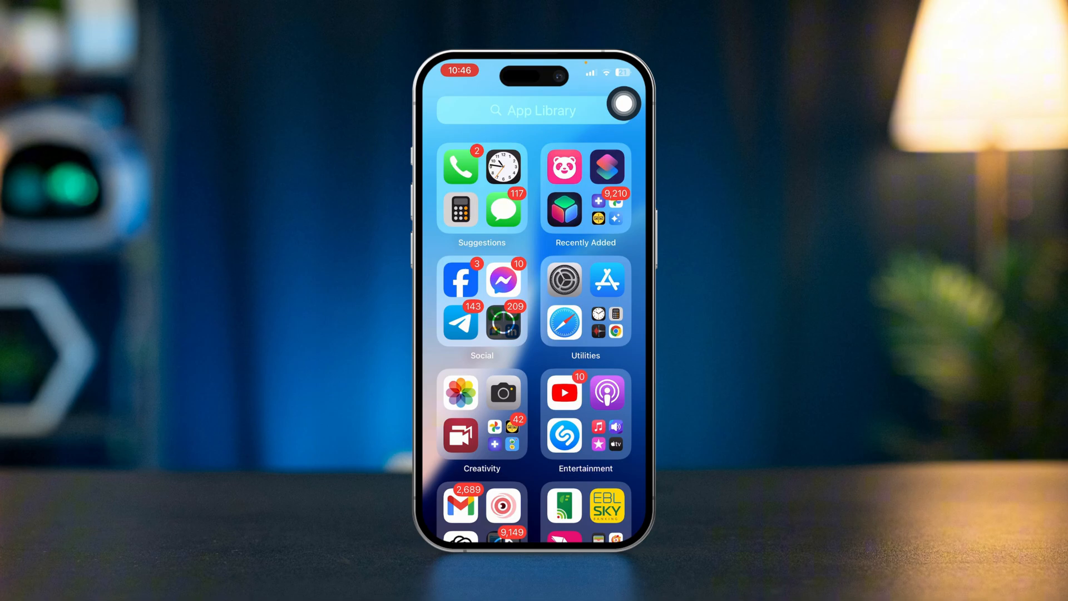